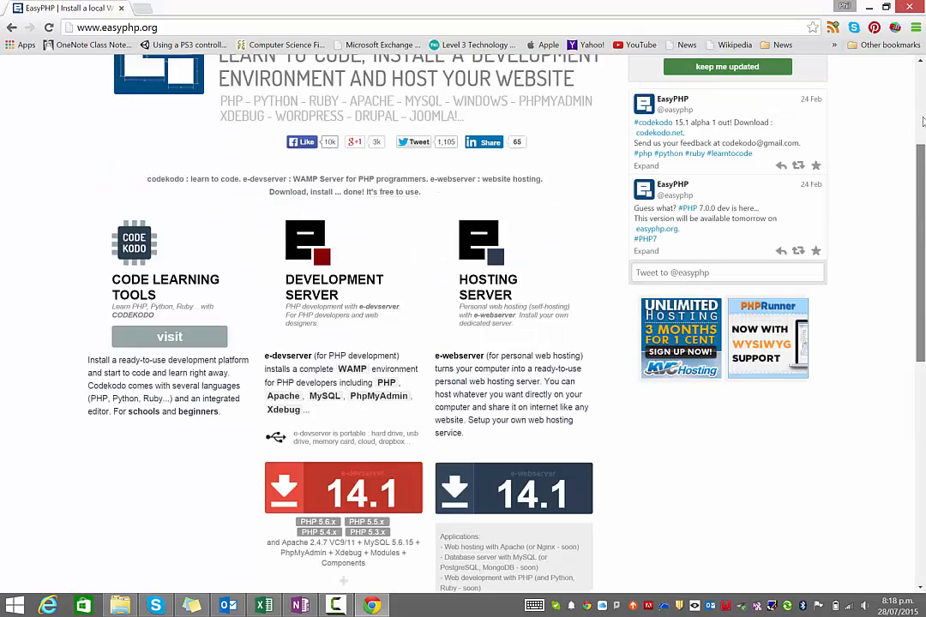
Browse the removable disk and enter the EasyPHP-DevServer-14.1VC9 folder
scroll("up", 3)
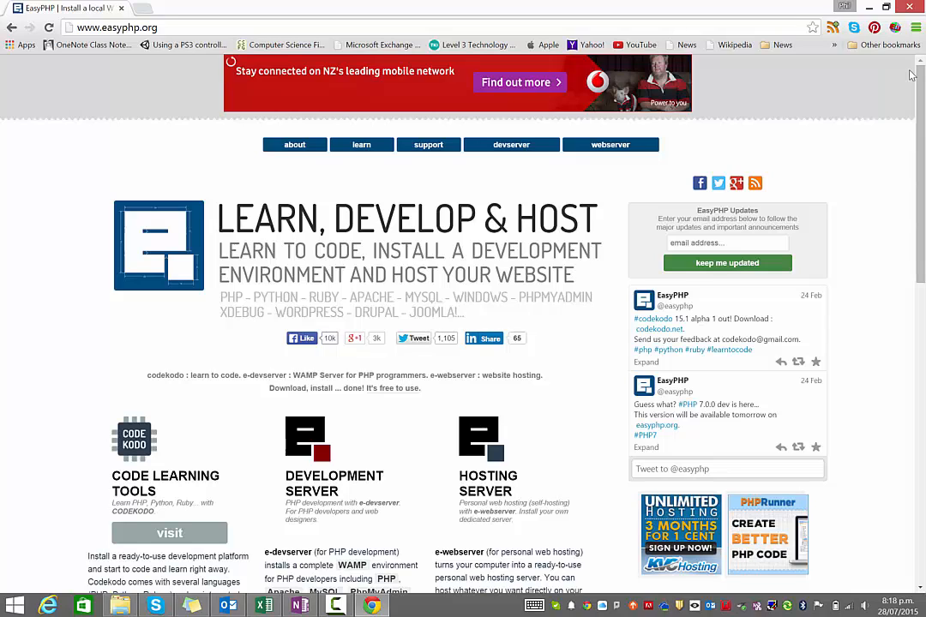
mouse_move(914, 161)
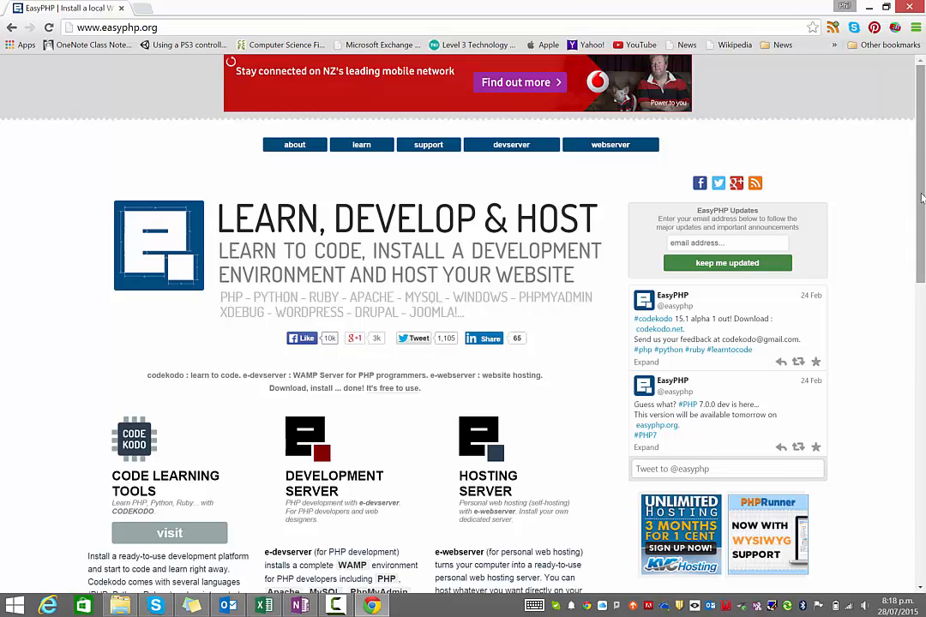
scroll("down", 3)
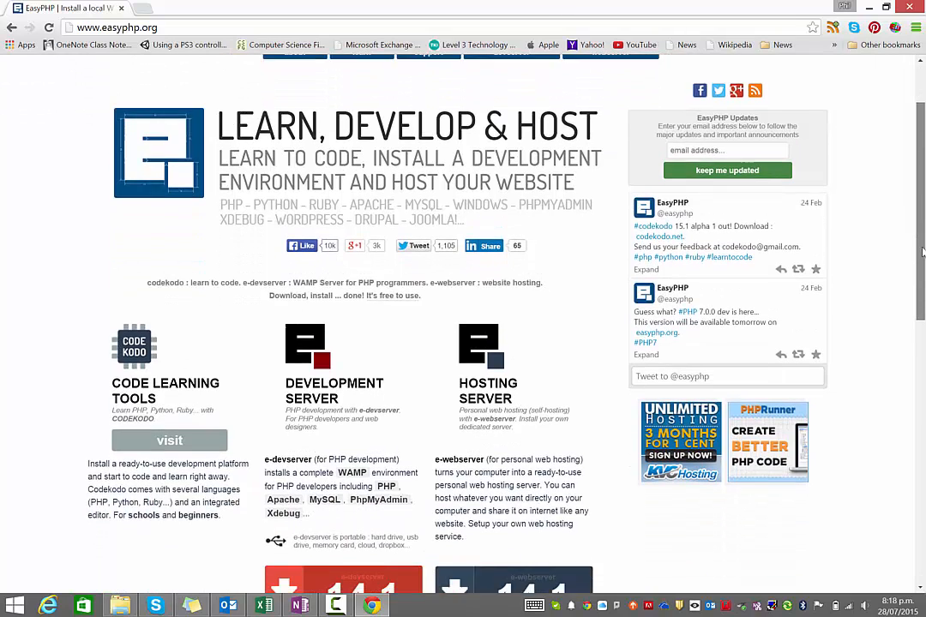
scroll("up", 3)
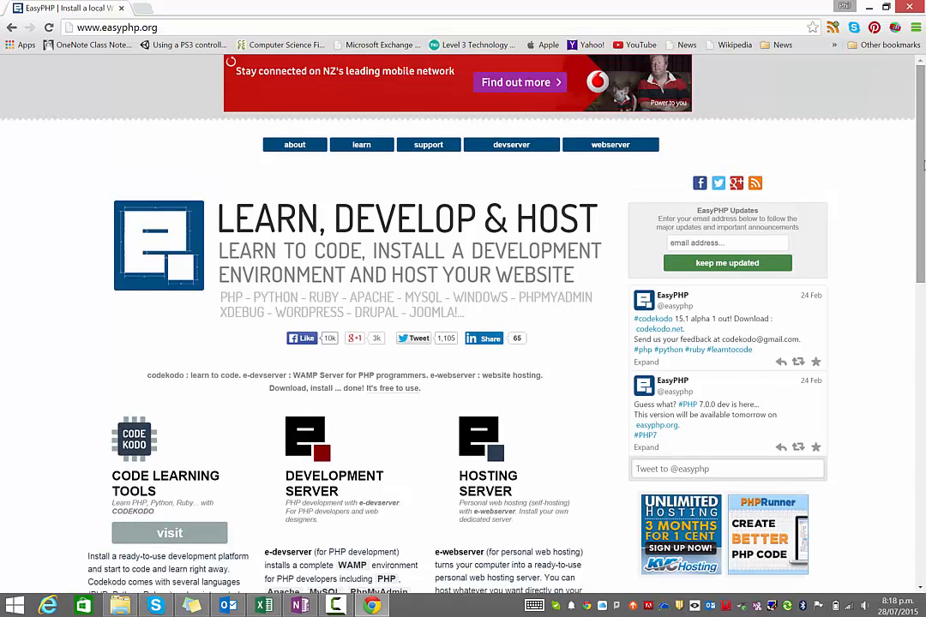
scroll("down", 3)
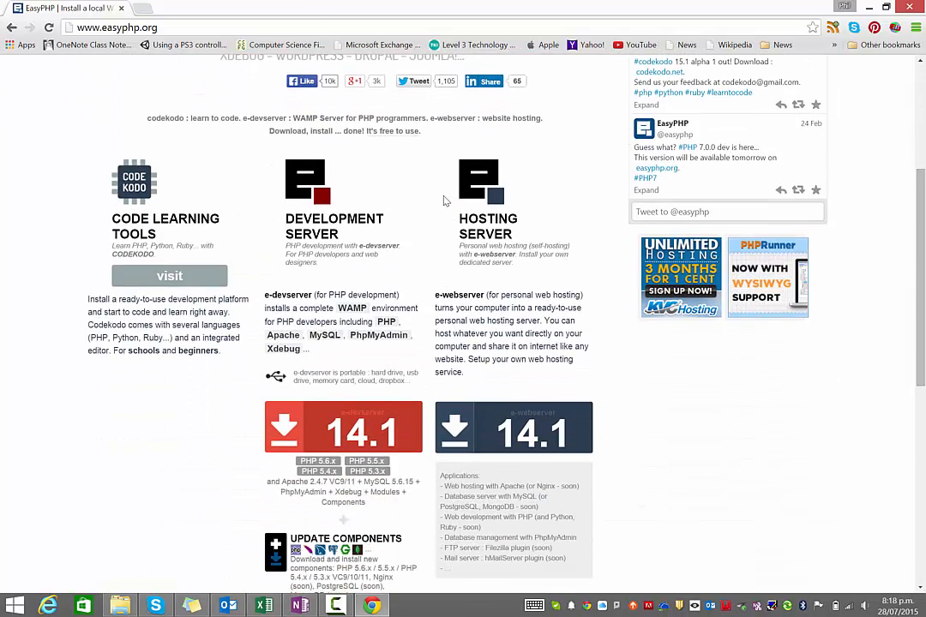
mouse_move(326, 284)
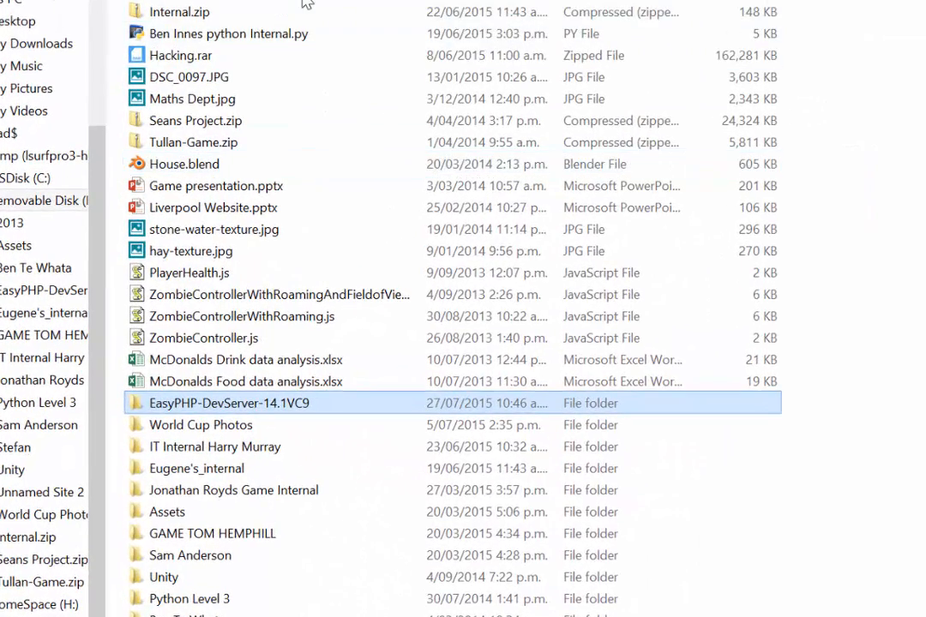
mouse_move(178, 408)
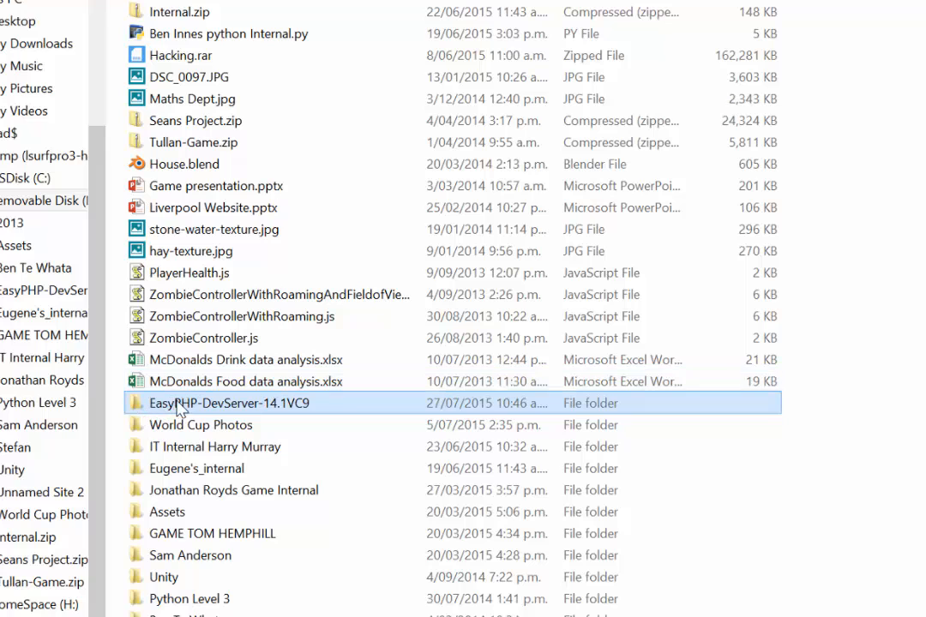
mouse_move(238, 411)
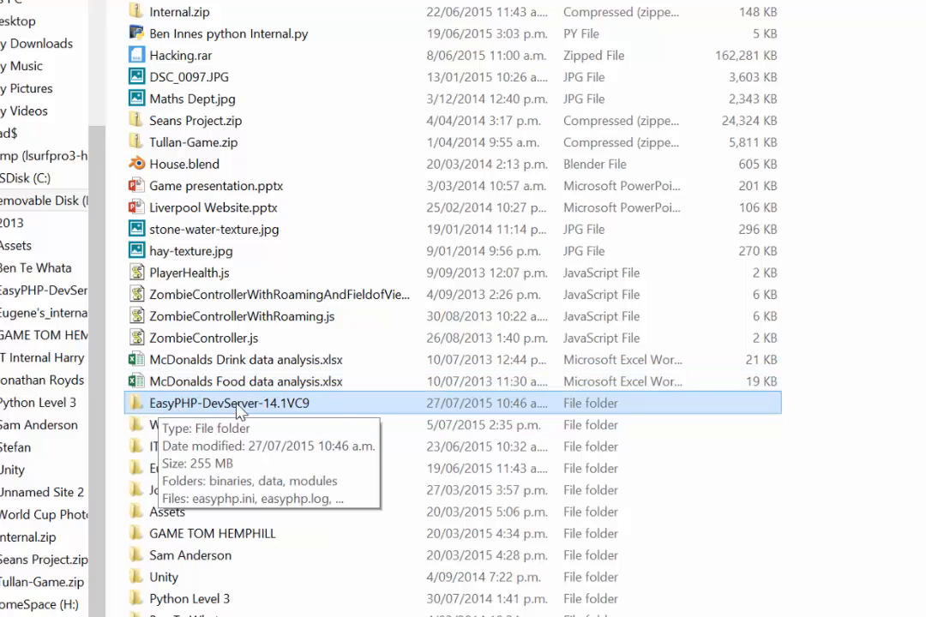
double_click(229, 403)
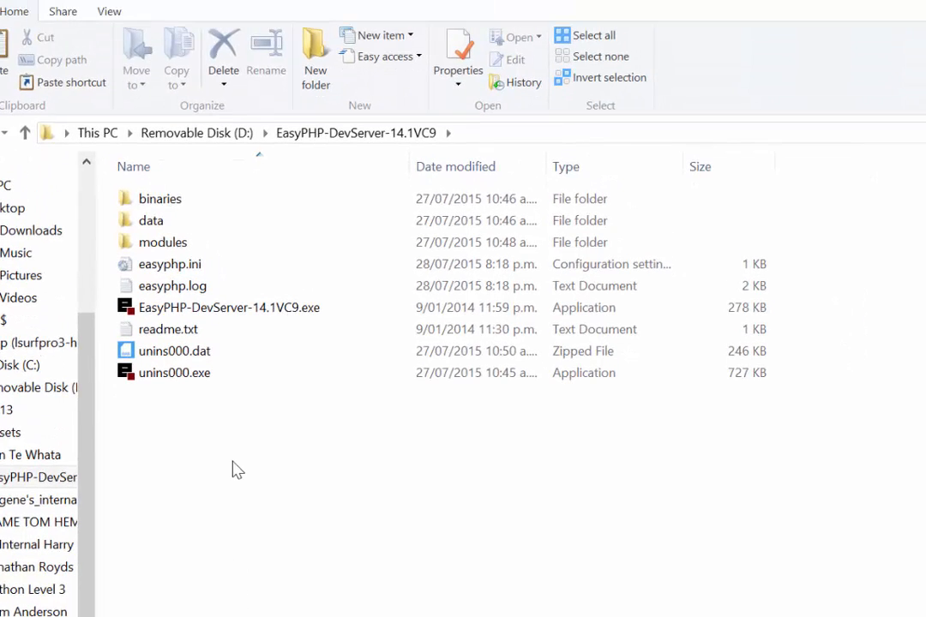
Launch the EasyPHP DevServer application from its folder
left_click(175, 350)
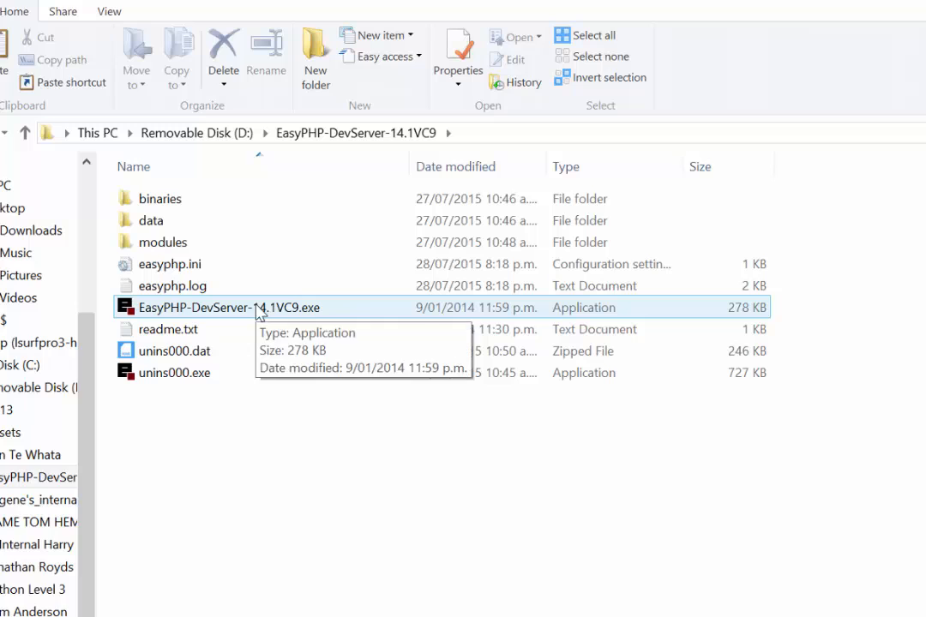
mouse_move(206, 316)
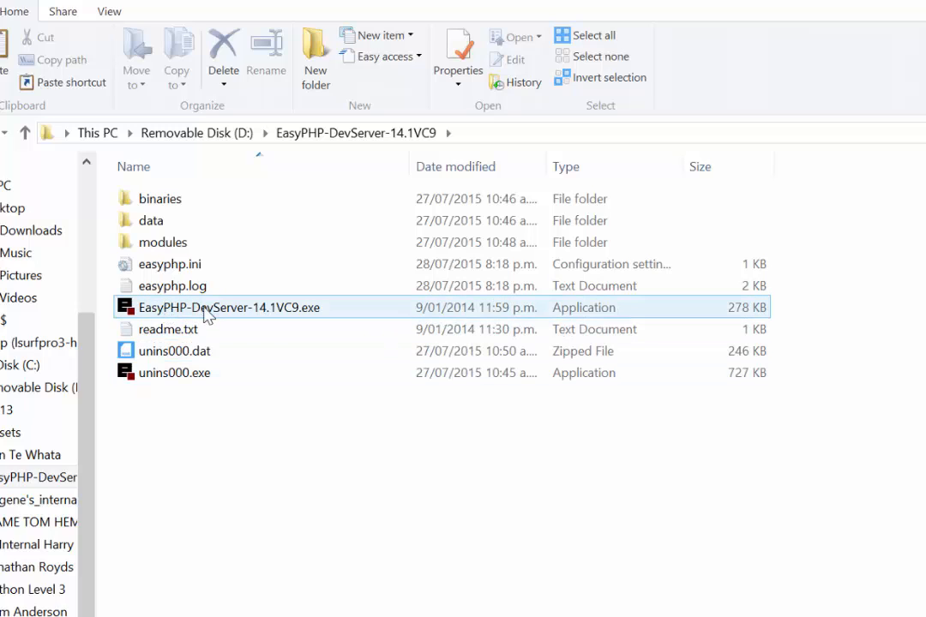
left_click(230, 307)
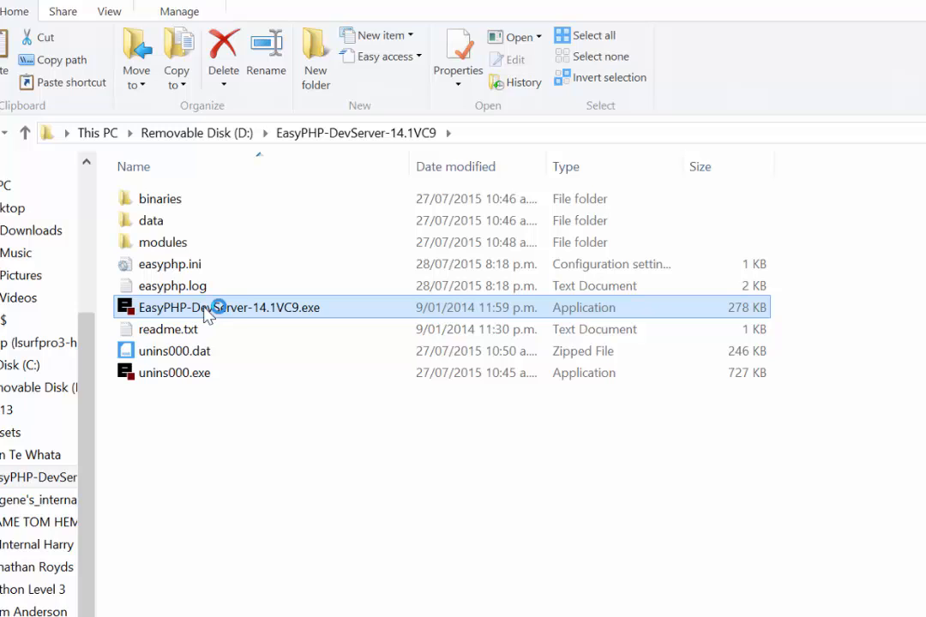
mouse_move(830, 539)
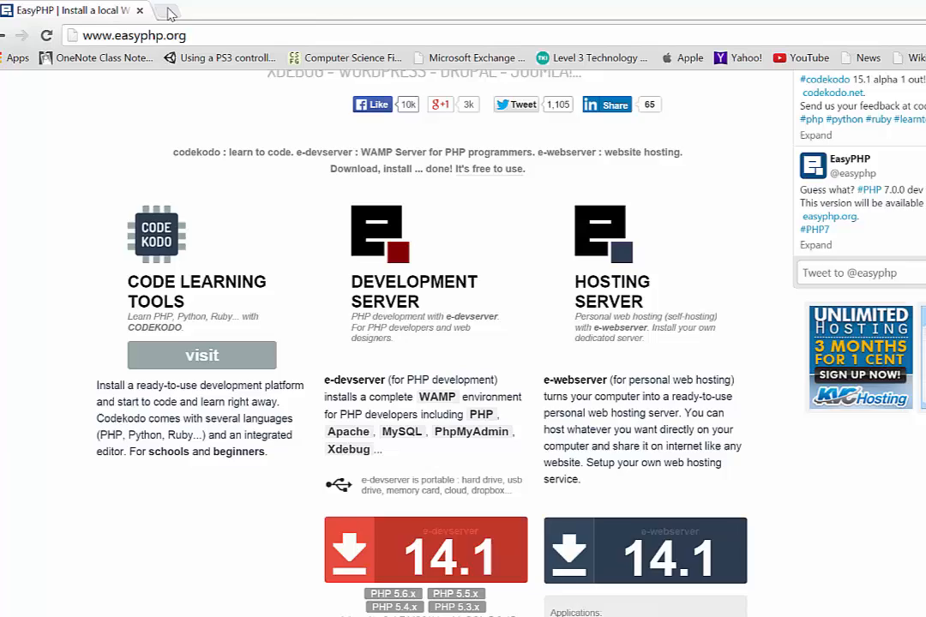
Load localhost in a new Chrome tab to view the EasyPHP folder index
left_click(232, 10)
type("localhost")
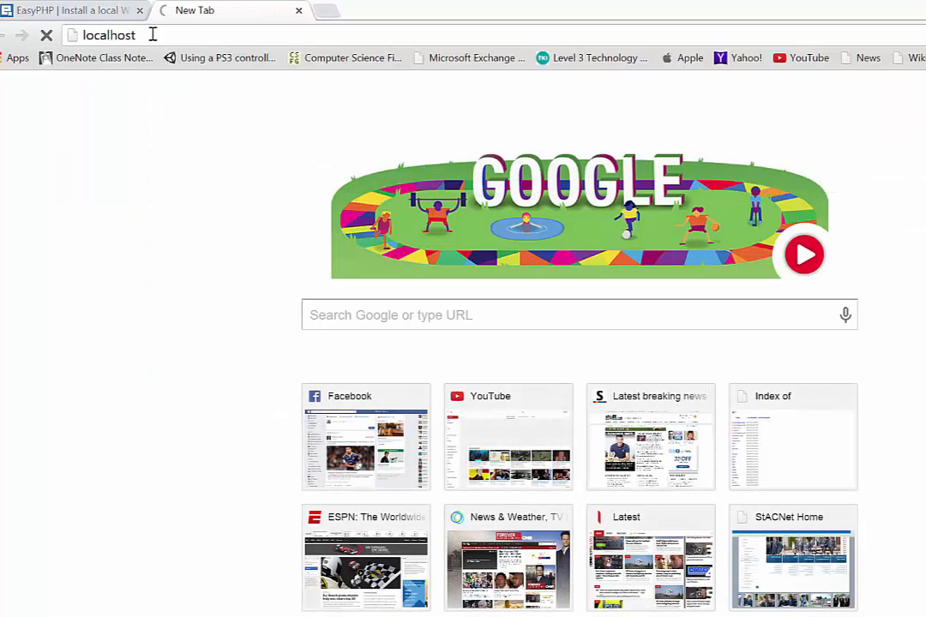
key("Return")
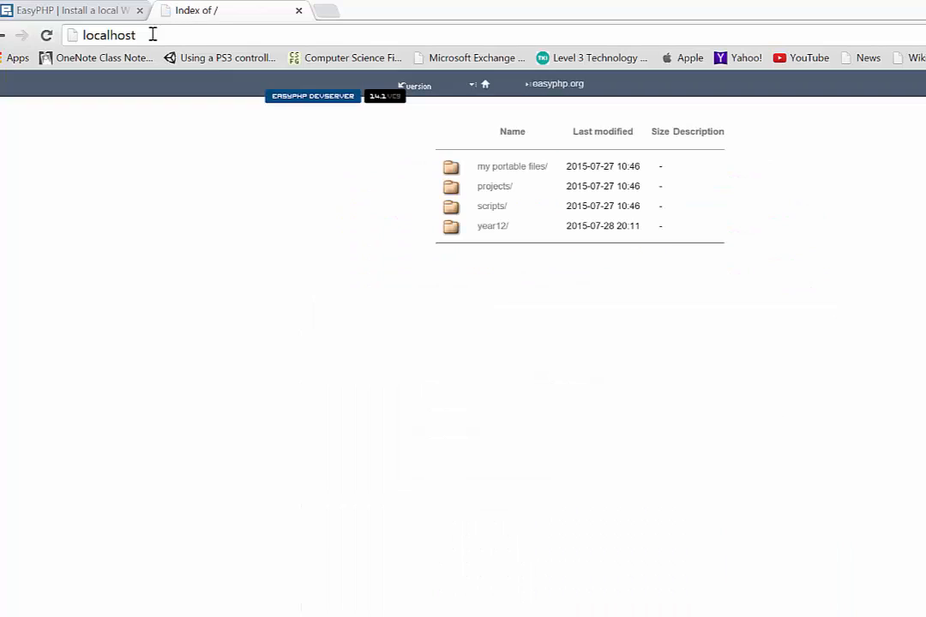
mouse_move(494, 168)
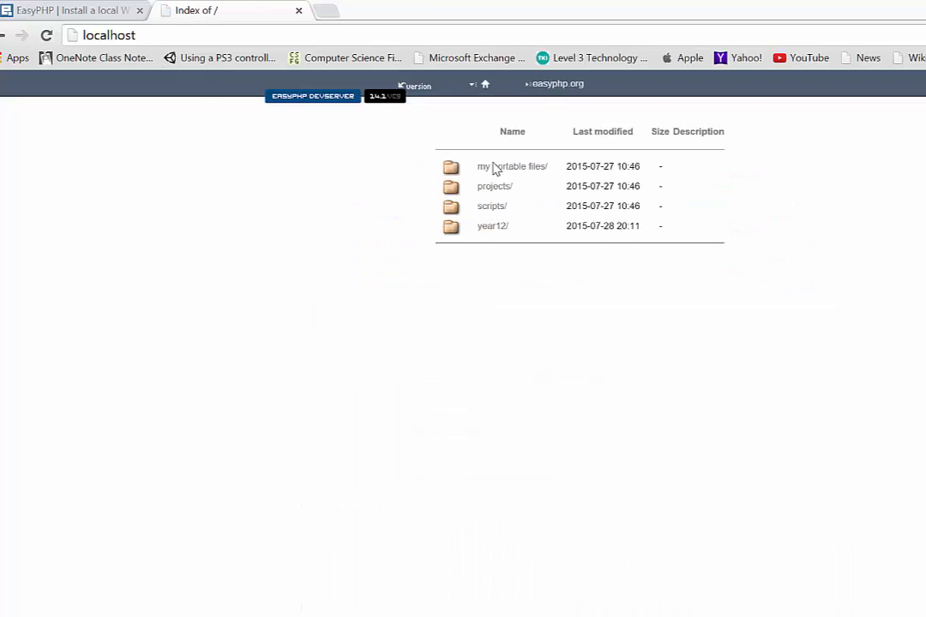
mouse_move(466, 335)
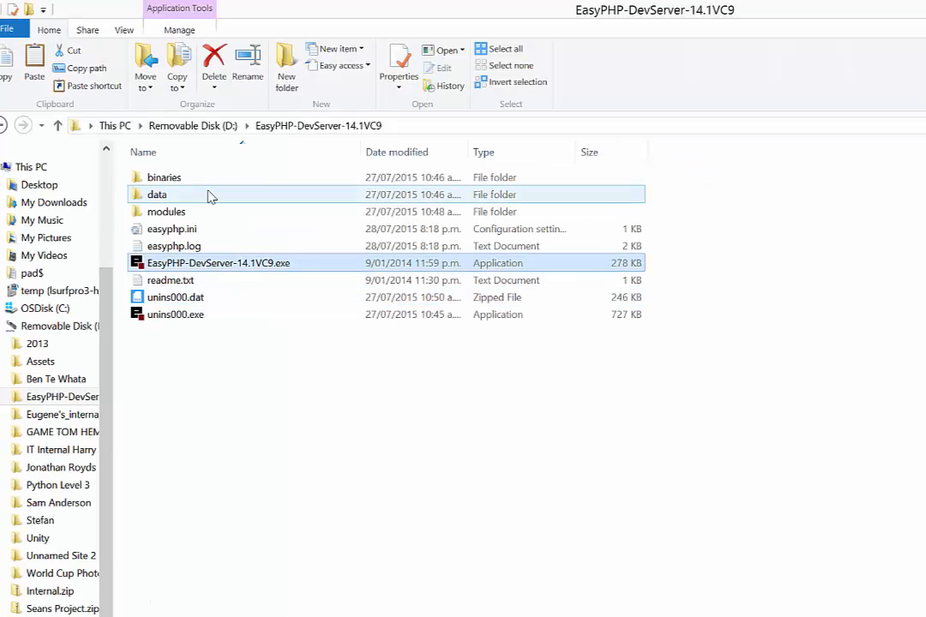
mouse_move(159, 199)
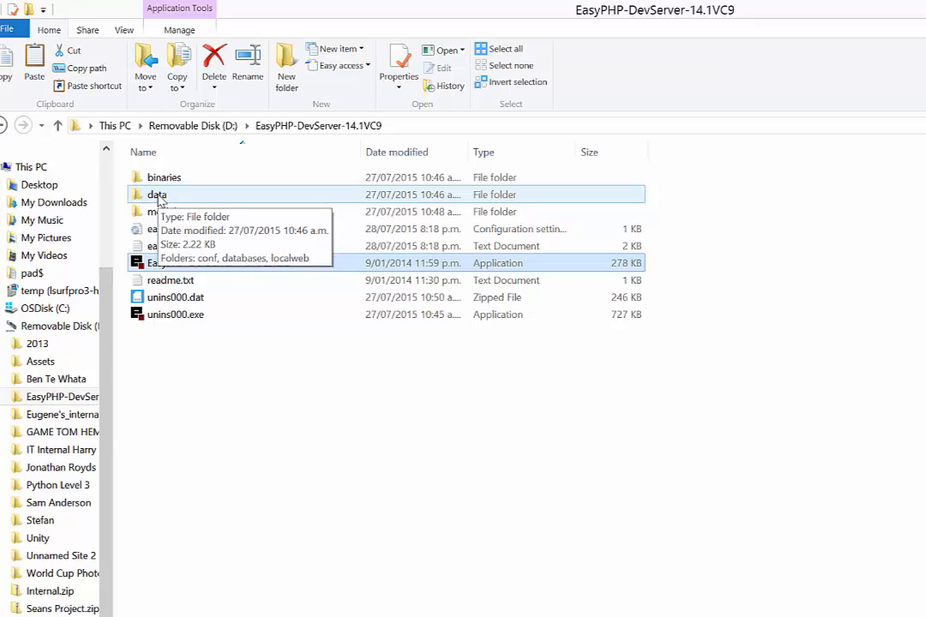
Navigate into data\localweb and clear any folder selection there
double_click(158, 194)
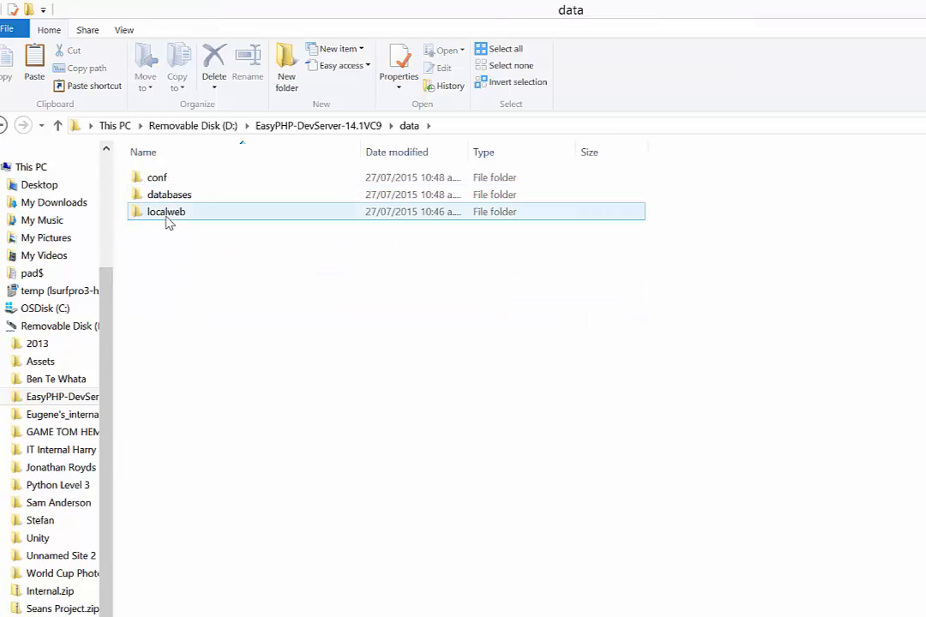
double_click(165, 213)
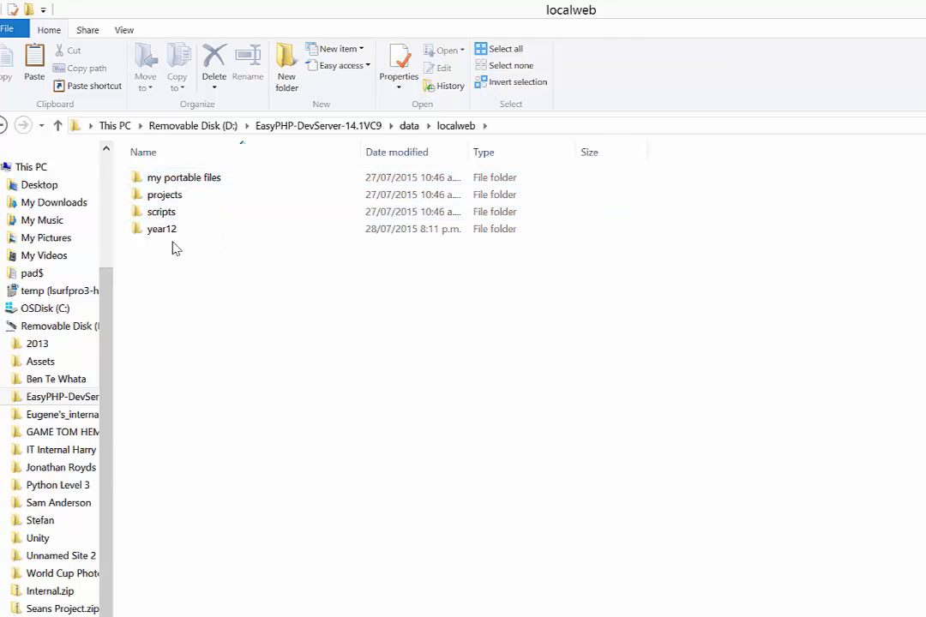
left_click(161, 230)
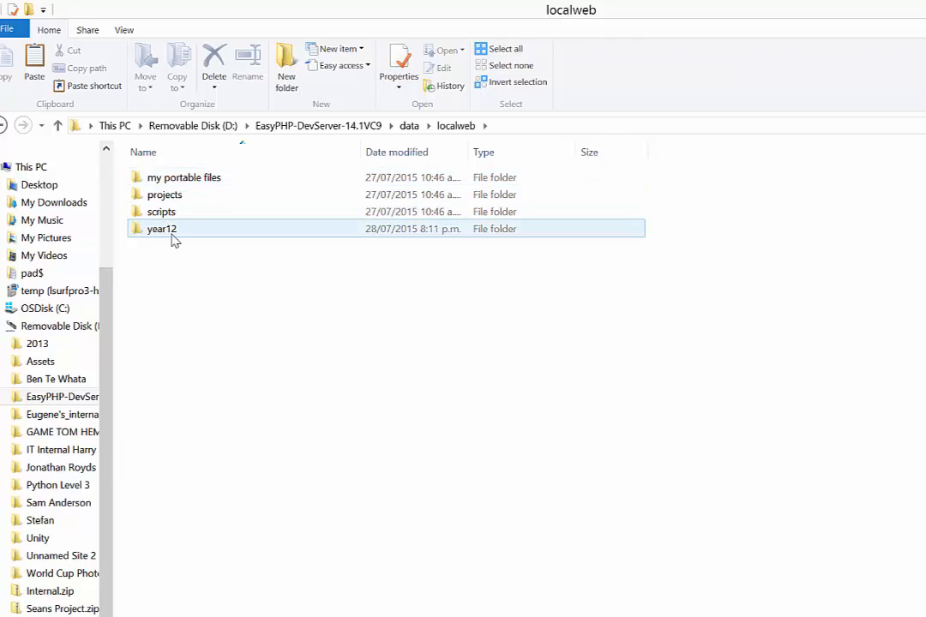
left_click(161, 213)
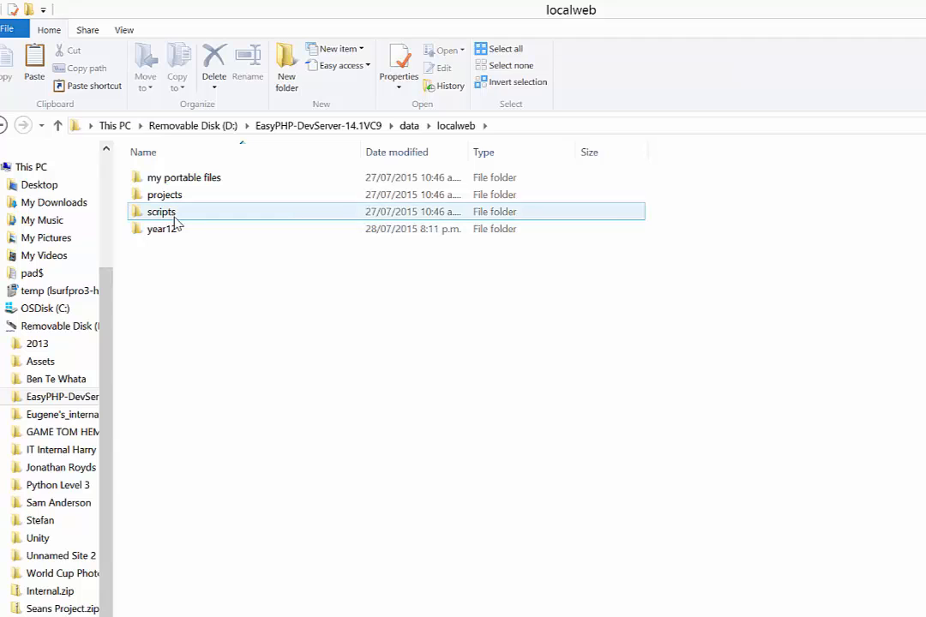
left_click(221, 324)
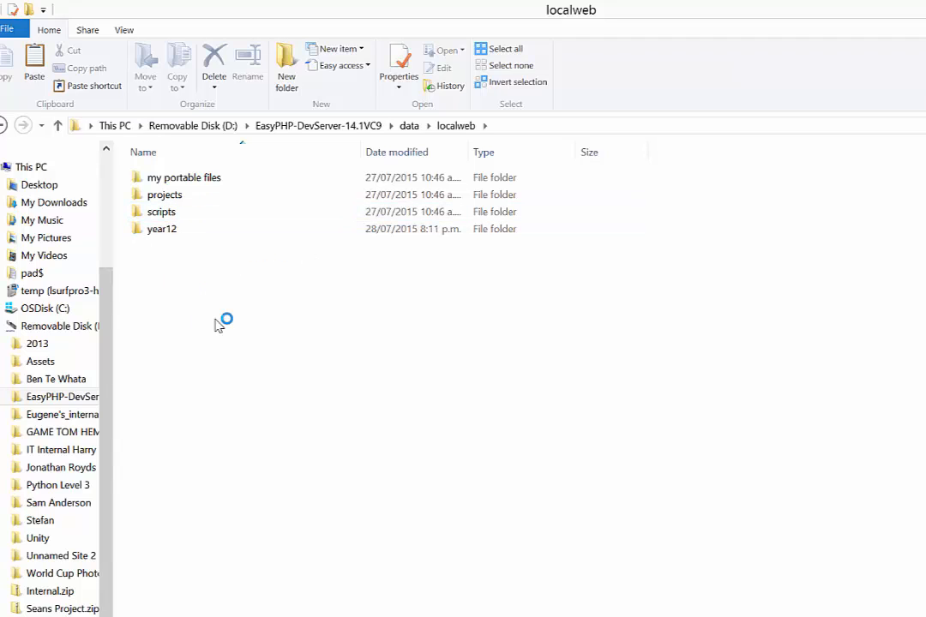
mouse_move(287, 65)
type("n")
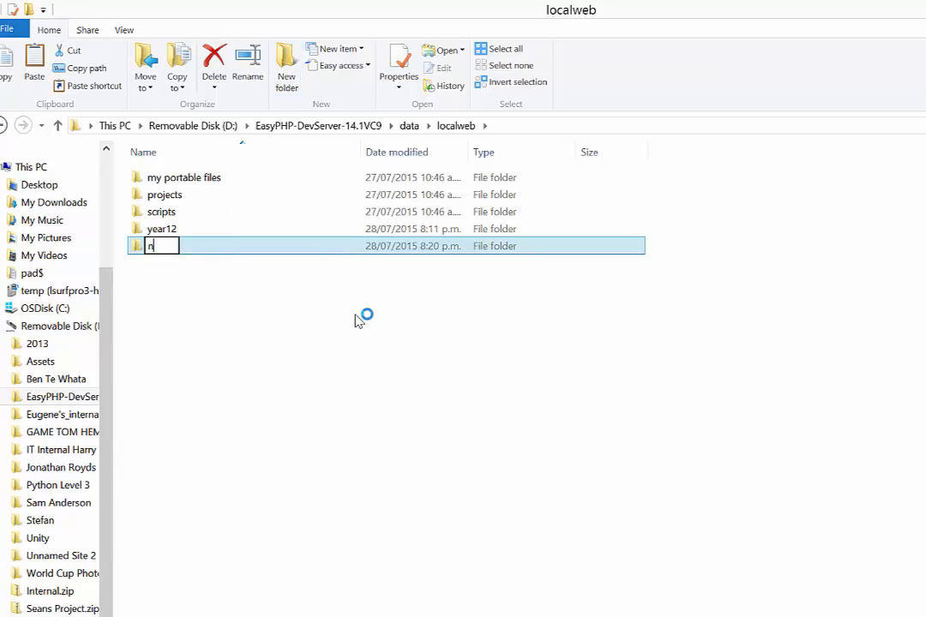
Create a new folder named newproject inside localweb
type("ewproject")
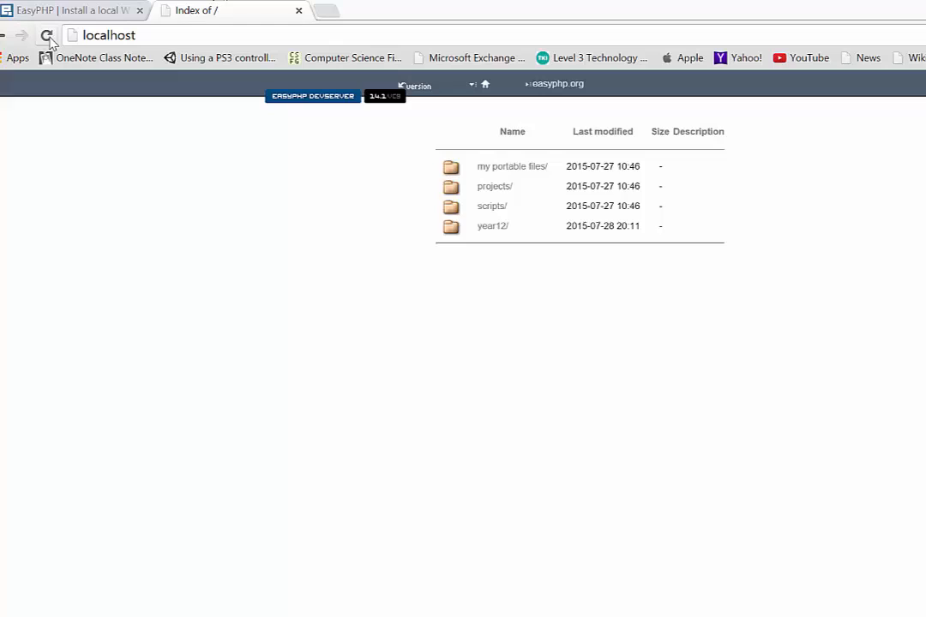
Refresh localhost to list newproject, view year12's enternumber.php form, then return
left_click(48, 34)
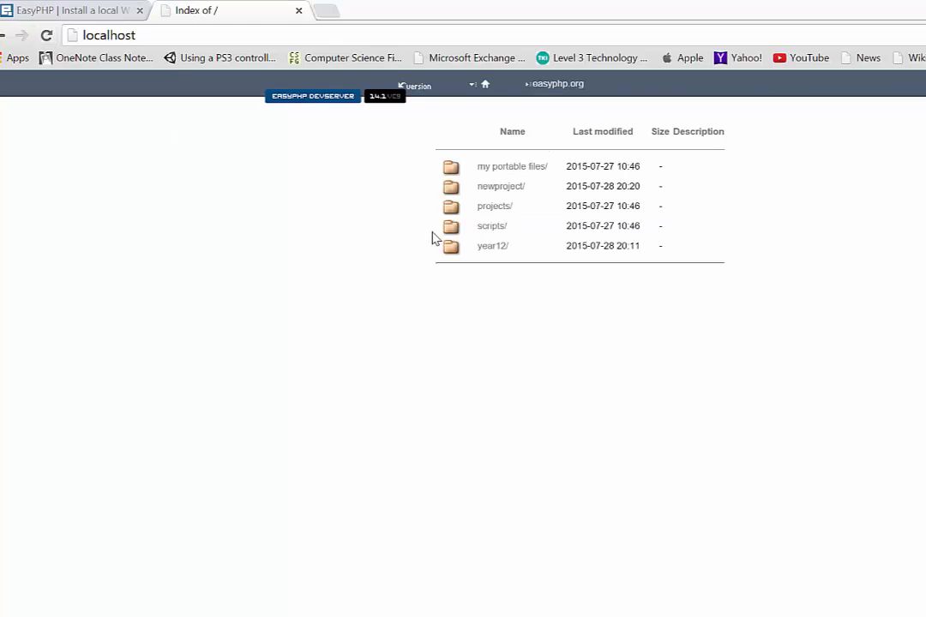
mouse_move(528, 203)
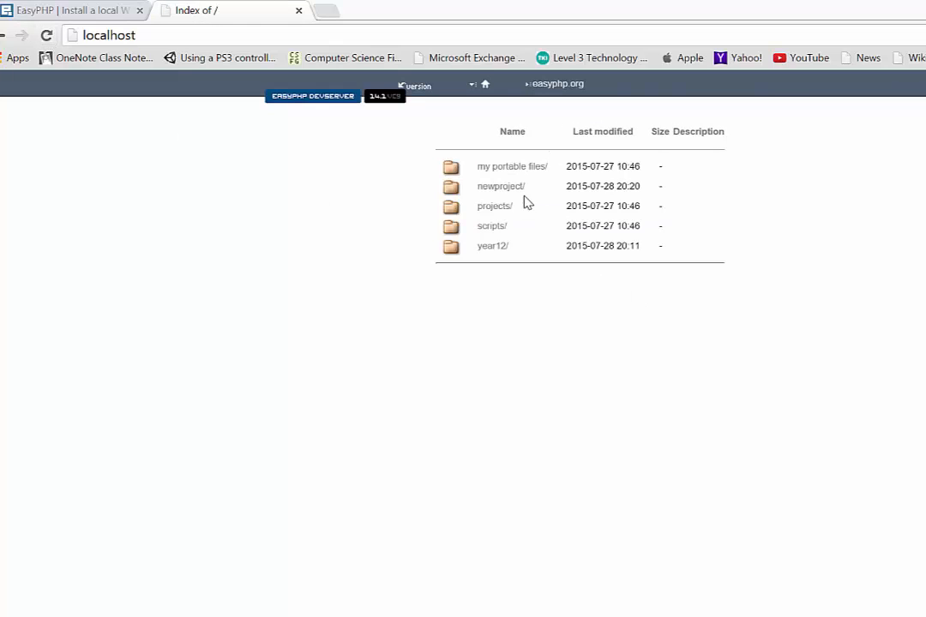
mouse_move(501, 199)
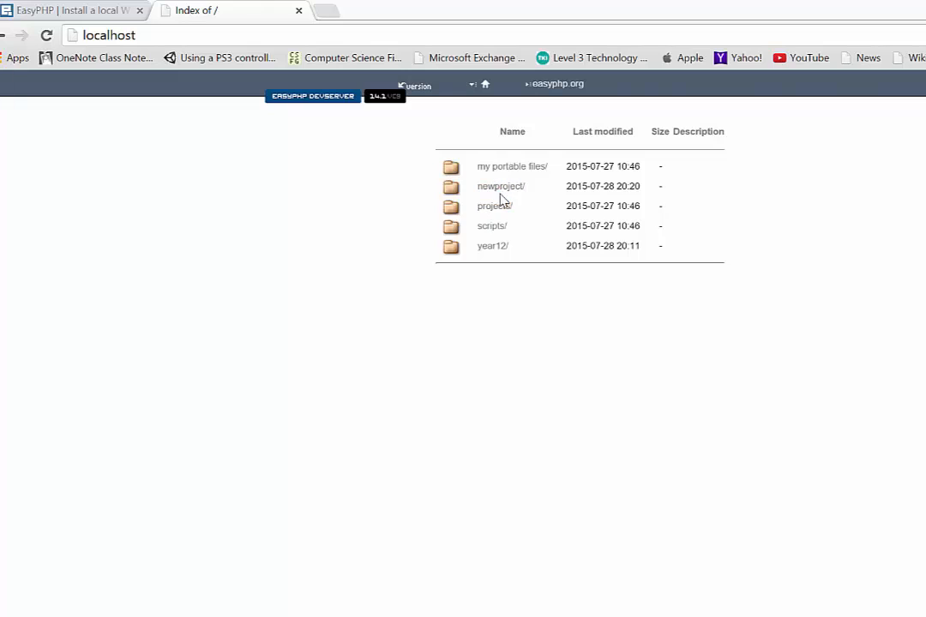
mouse_move(514, 189)
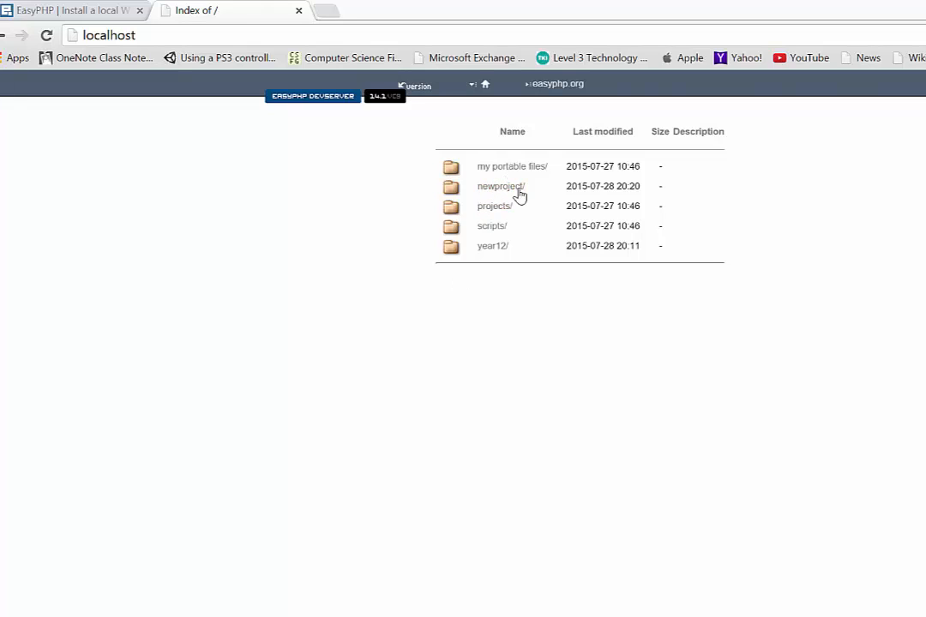
mouse_move(492, 247)
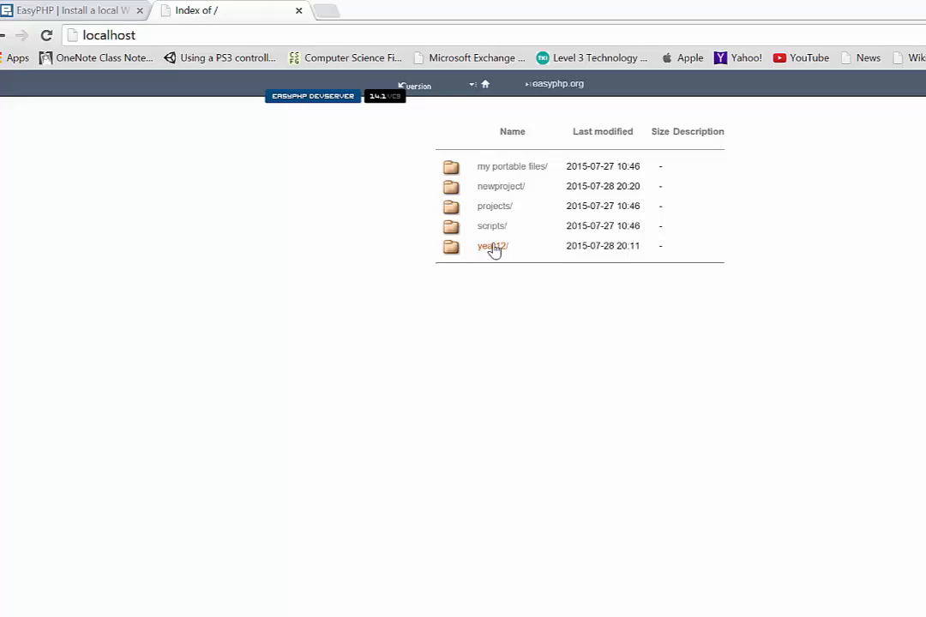
left_click(490, 247)
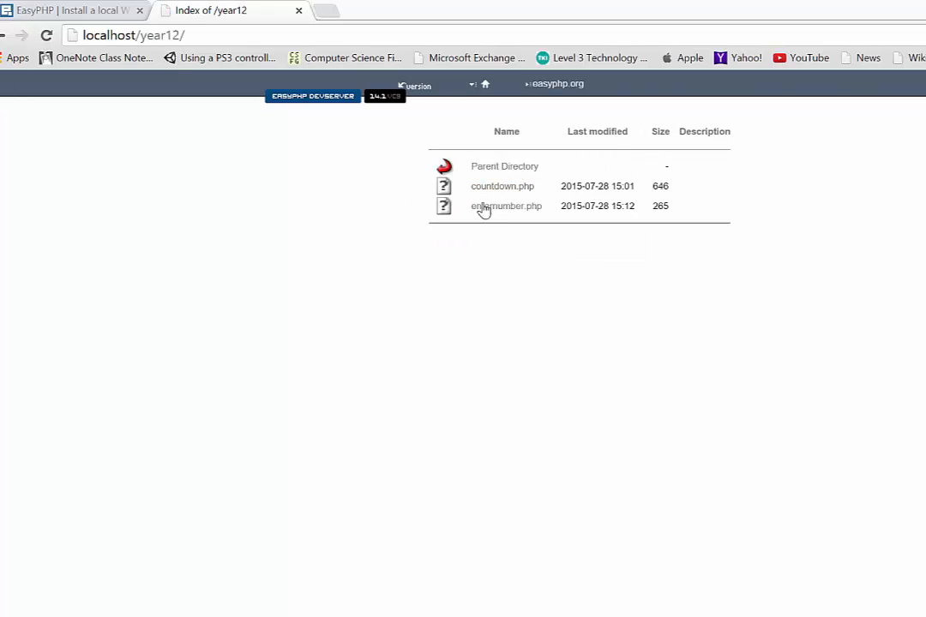
left_click(508, 206)
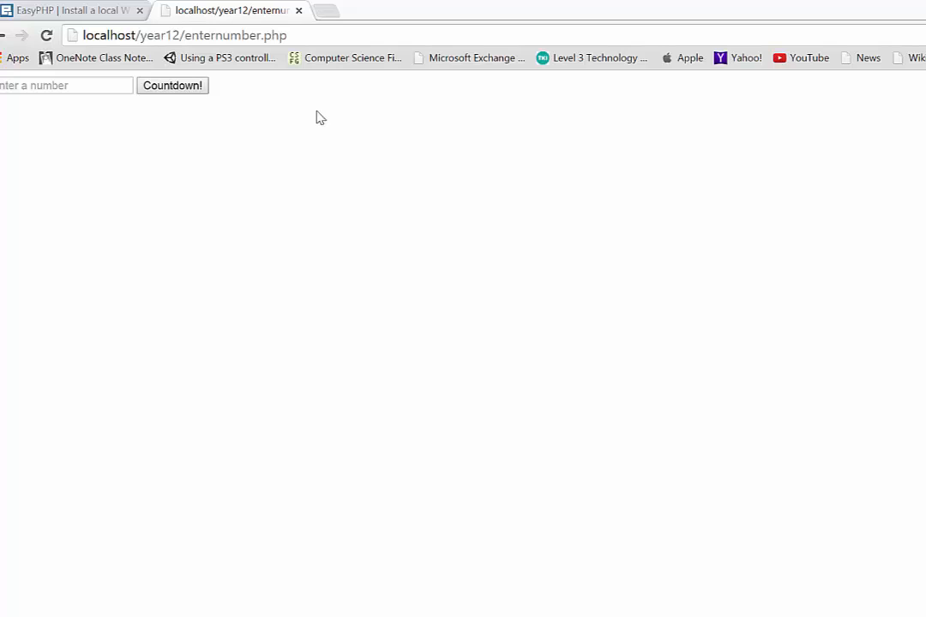
mouse_move(9, 51)
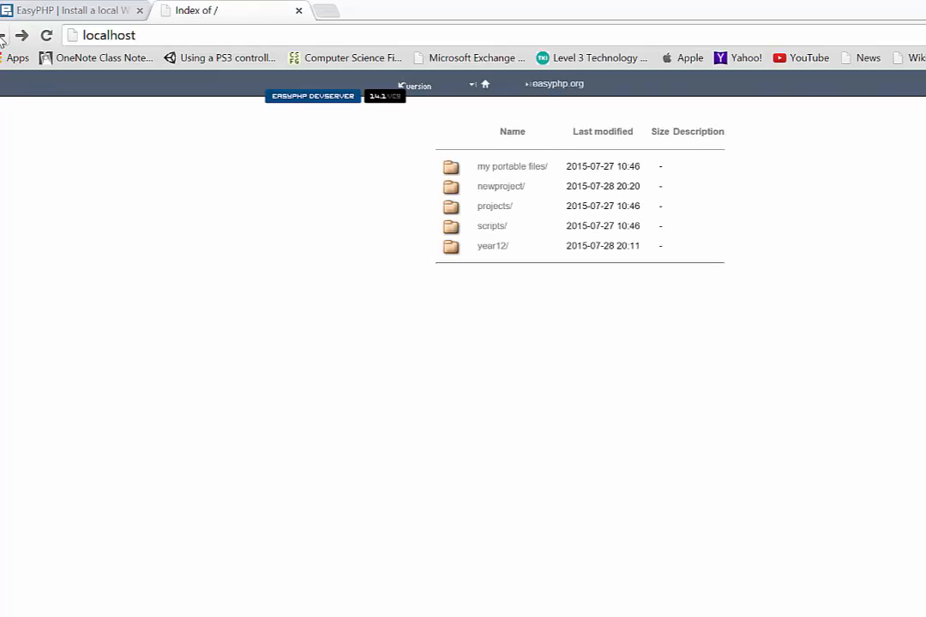
left_click(501, 185)
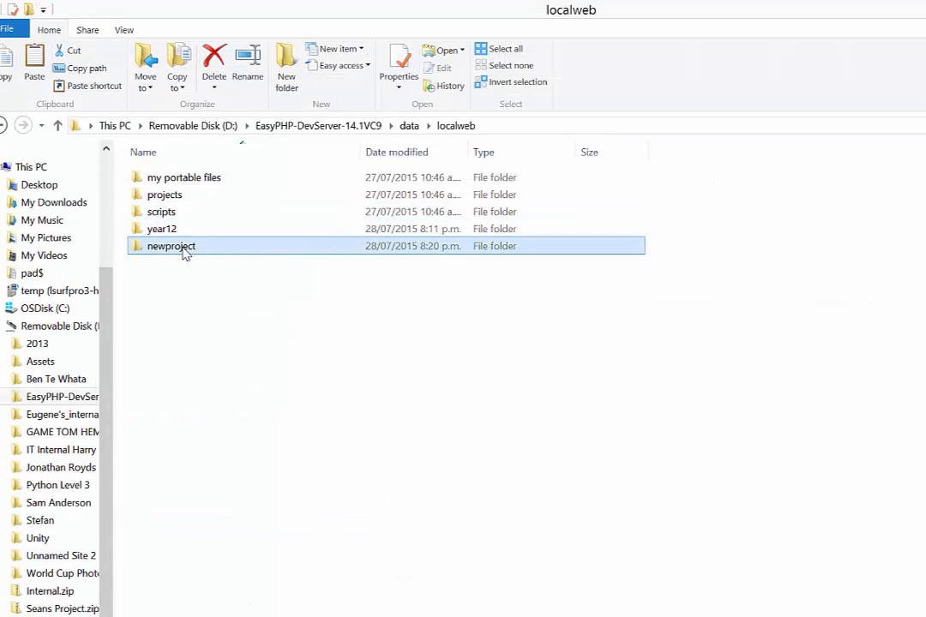
Place a copy of enternumber.php from year12 into the newproject folder
double_click(172, 247)
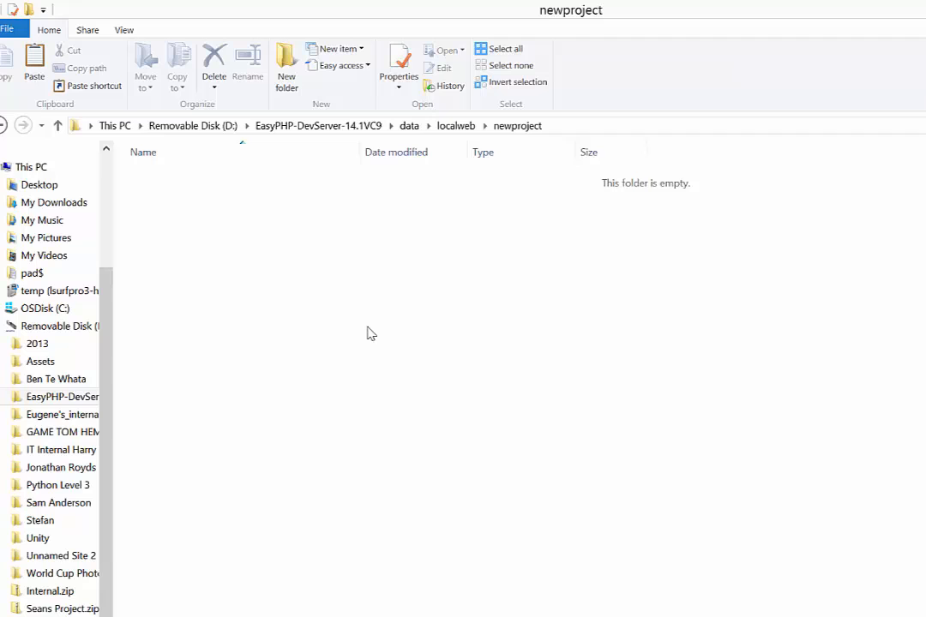
mouse_move(454, 134)
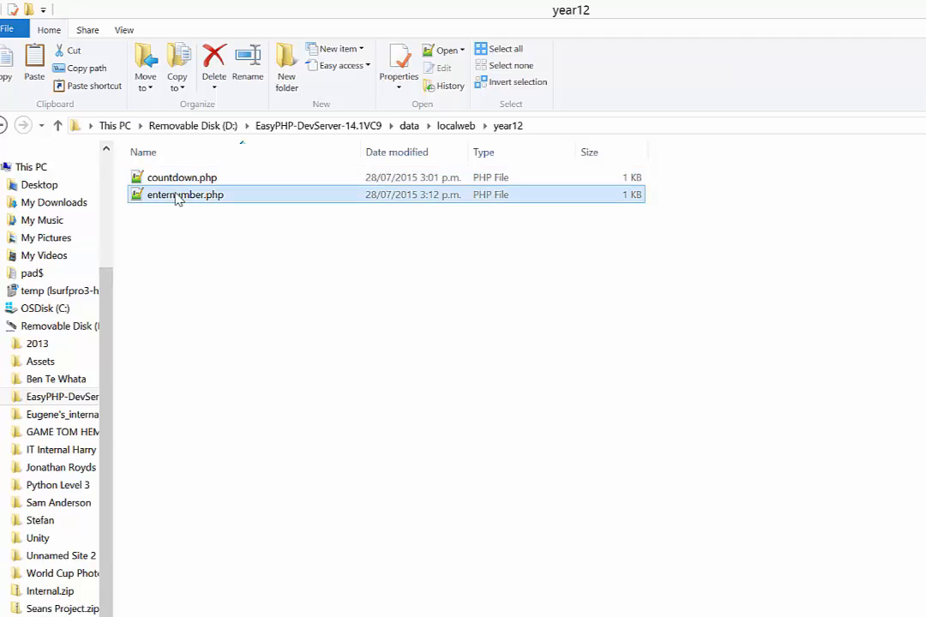
left_click(456, 125)
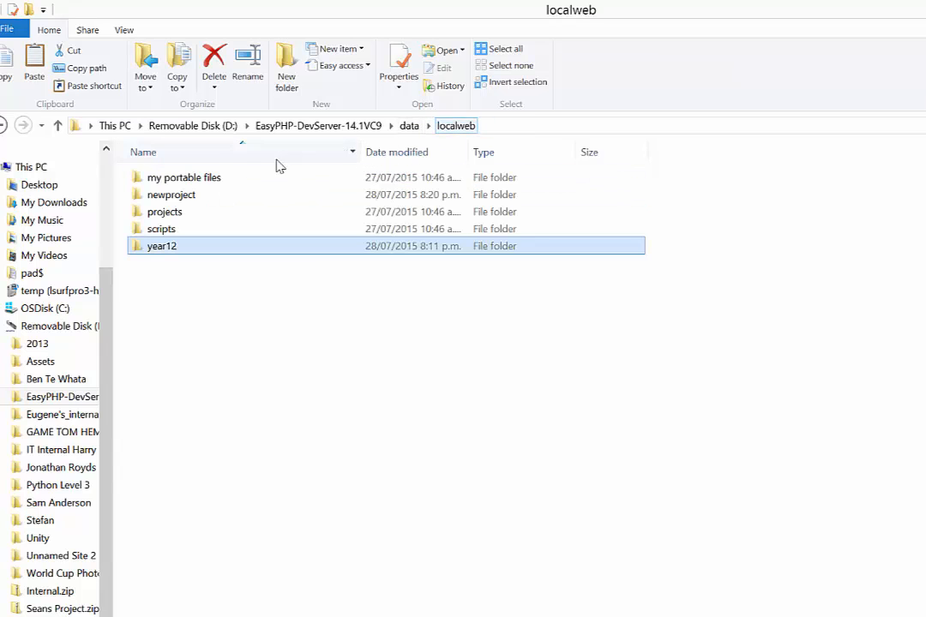
double_click(172, 196)
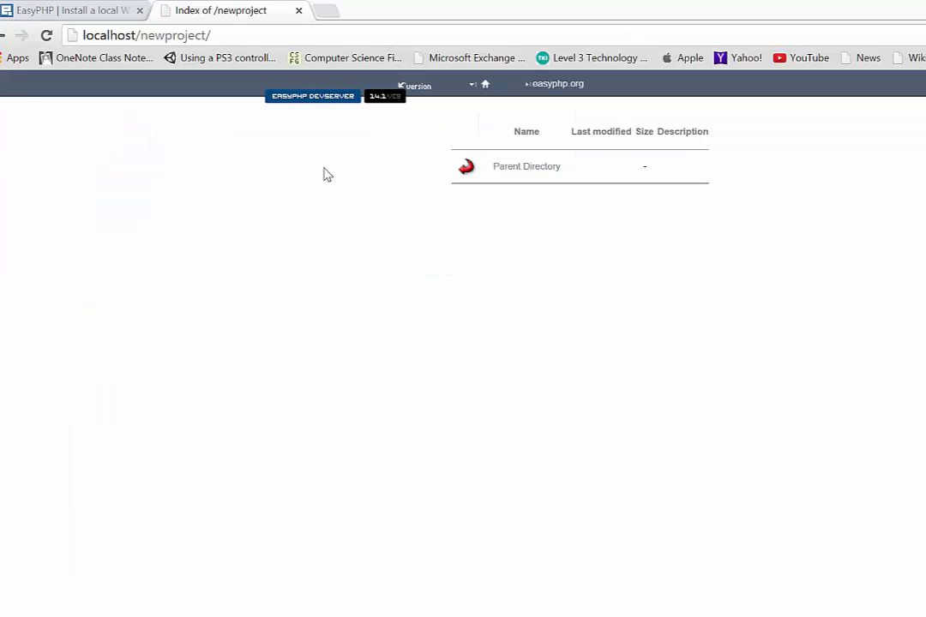
Refresh localhost/newproject so it lists enternumber.php (265 bytes)
left_click(47, 34)
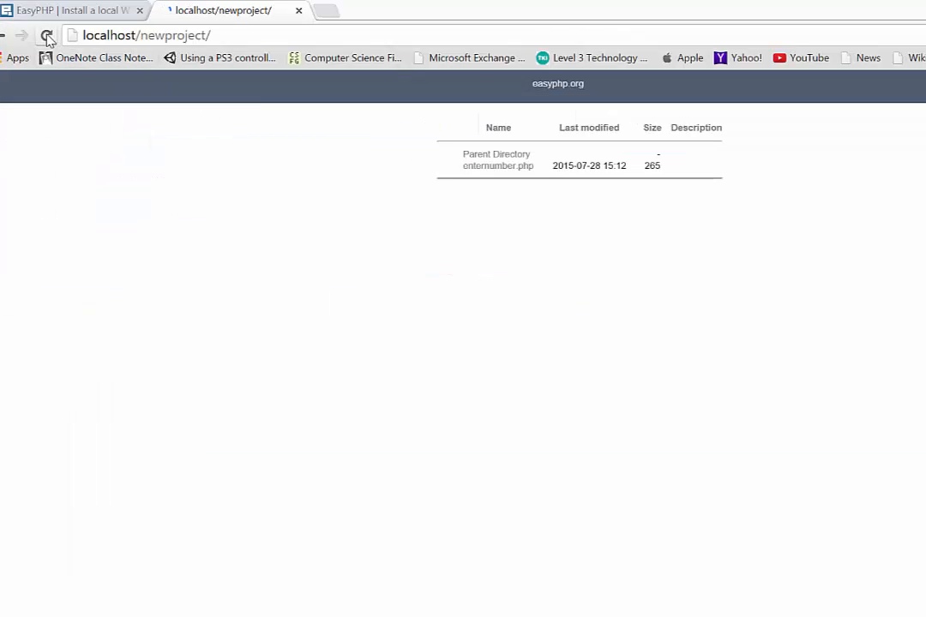
left_click(48, 34)
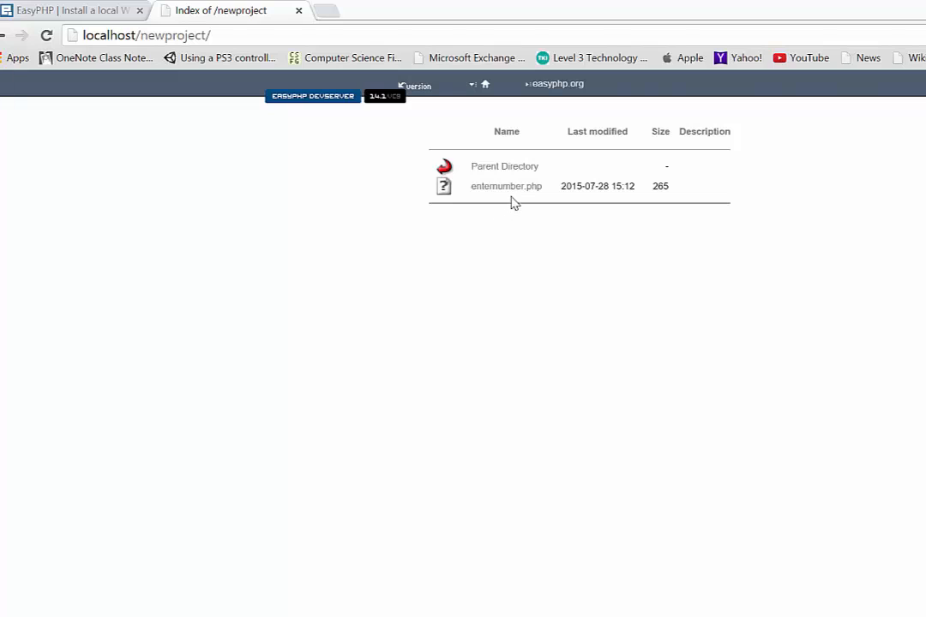
mouse_move(329, 223)
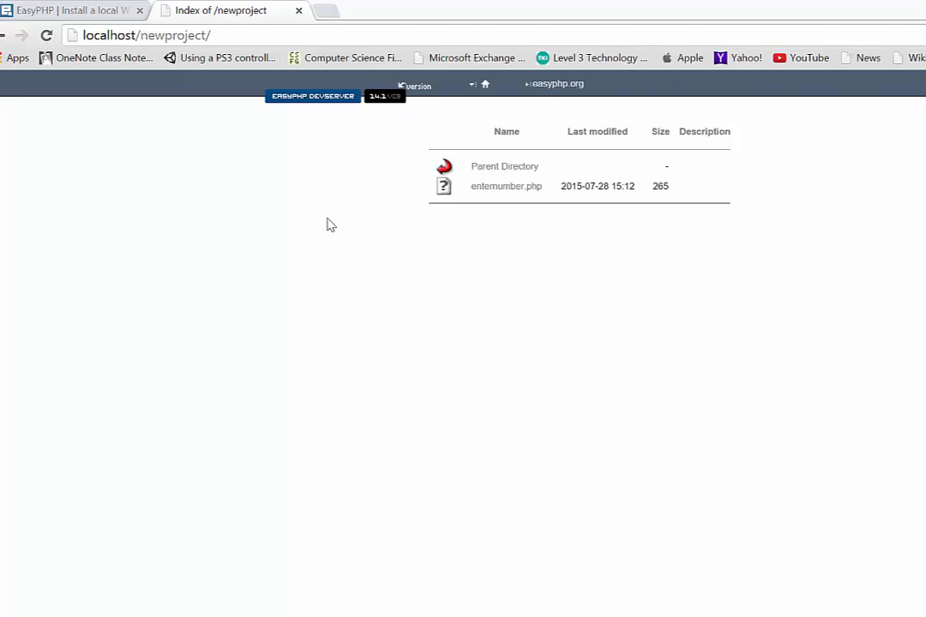
mouse_move(329, 14)
type("l")
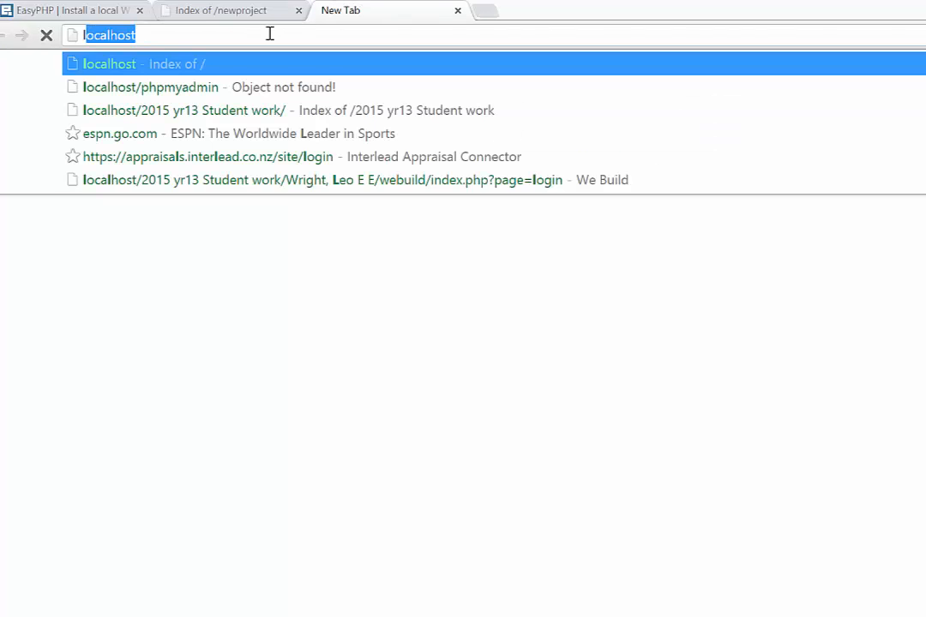
Go to localhost/home/ and launch the phpMyAdmin module showing studentdb
type("/home/")
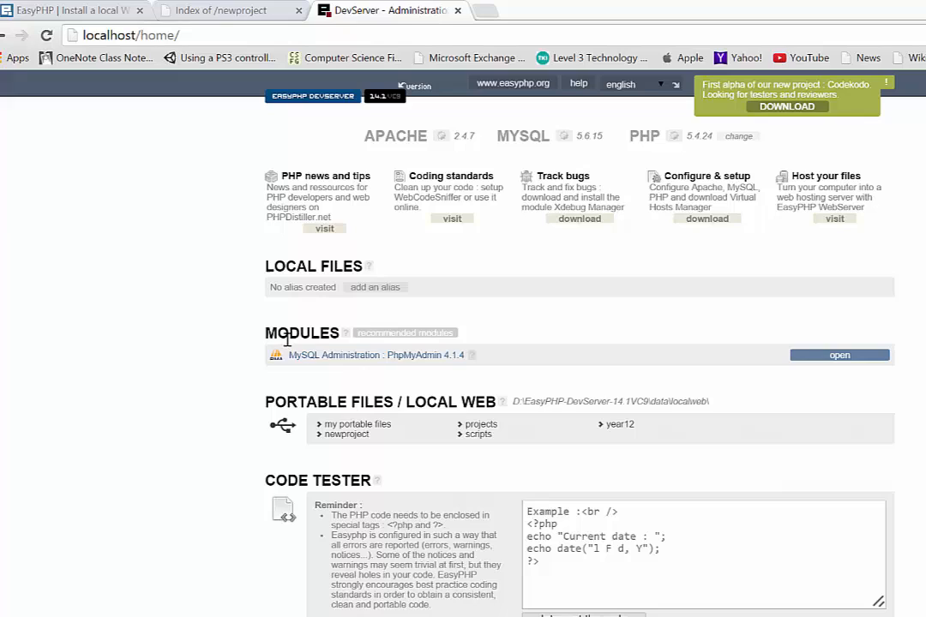
mouse_move(415, 346)
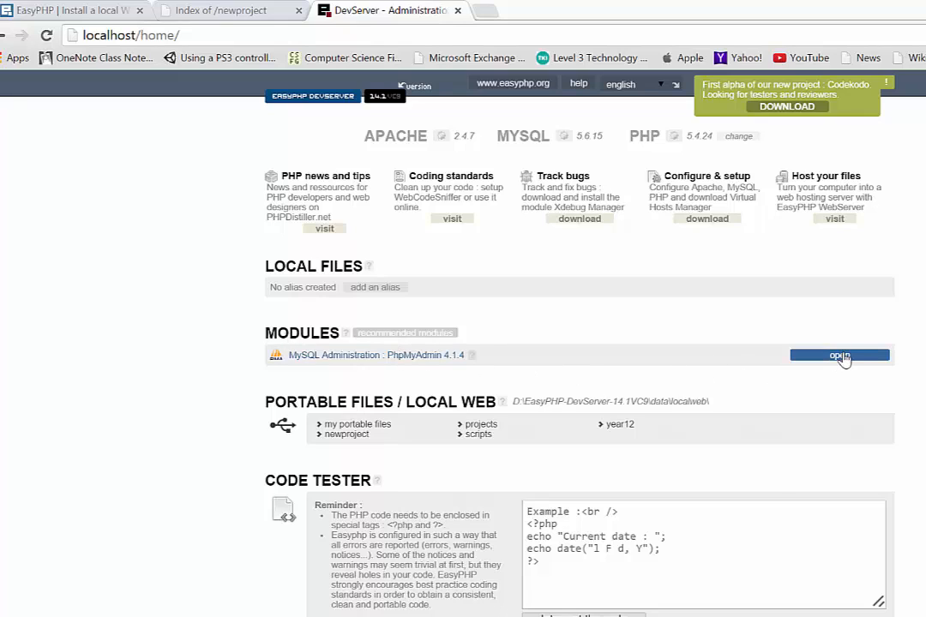
left_click(840, 355)
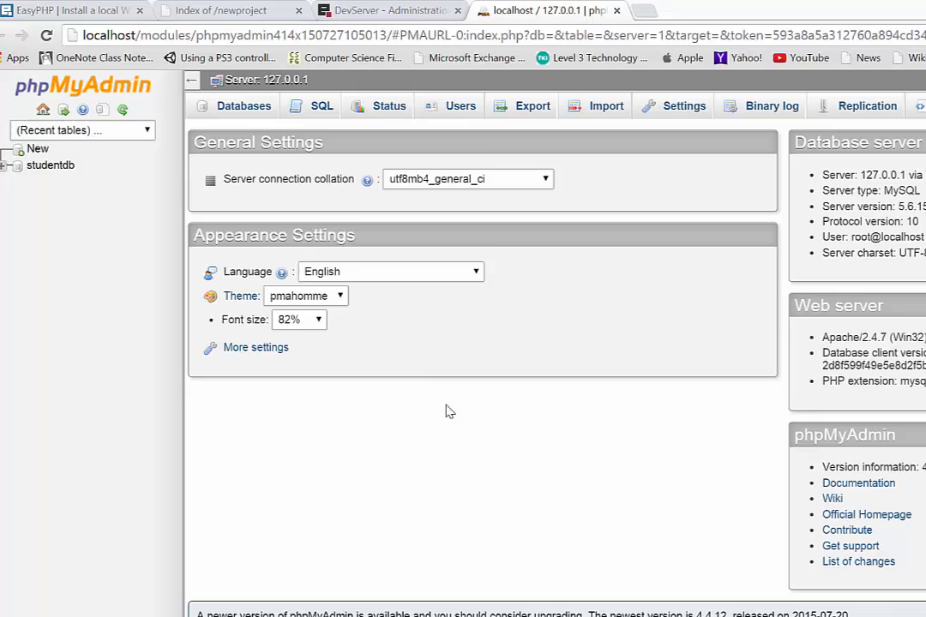
mouse_move(244, 107)
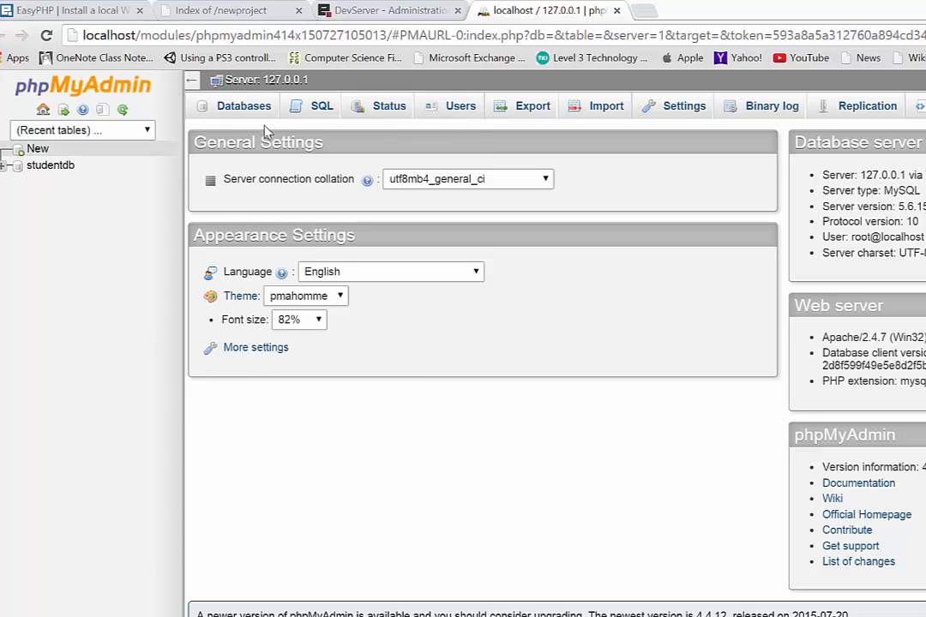
mouse_move(342, 216)
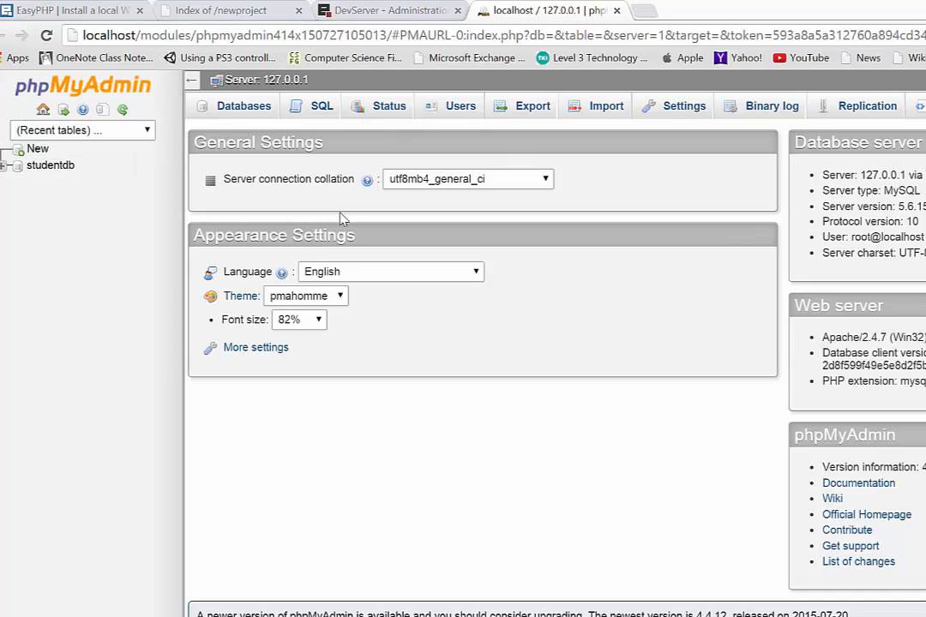